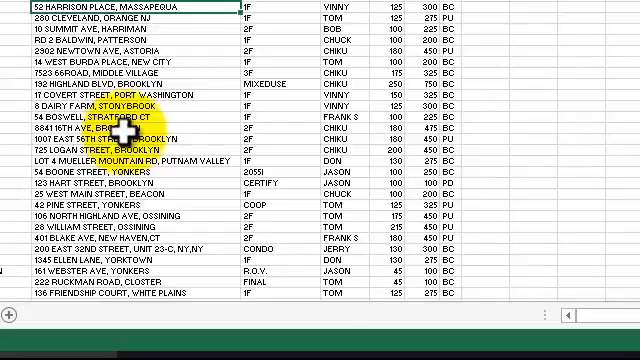
Step: Freeze the top header row of the appraisal list so headings stay visible while scrolling
{"action": "scroll", "scroll_direction": "down", "scroll_amount": 3}
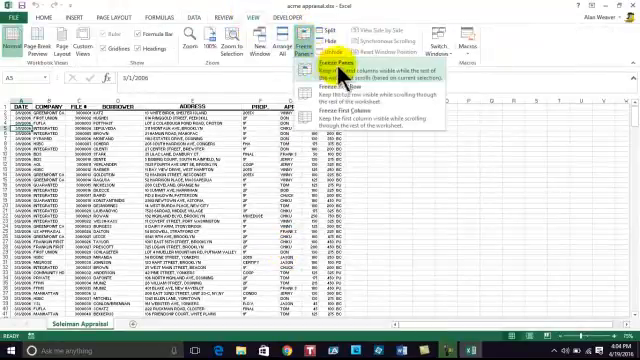
{"action": "left_click", "coordinate": [340, 63]}
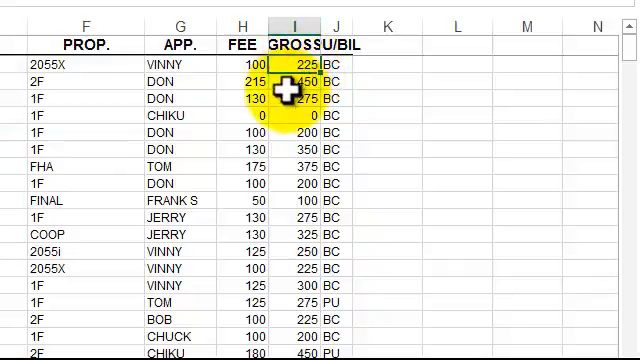
{"action": "mouse_move", "coordinate": [255, 85]}
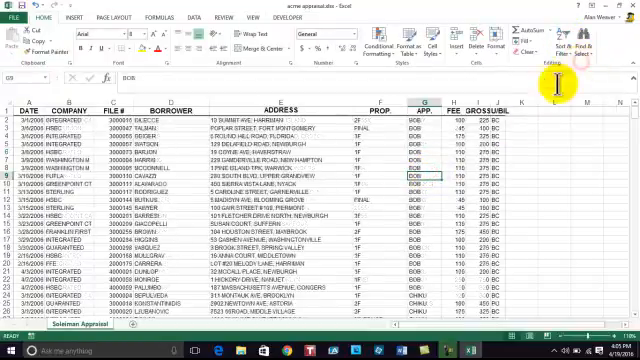
Step: Scroll down to check the records are grouped by appraiser
{"action": "scroll", "scroll_direction": "down", "scroll_amount": 3}
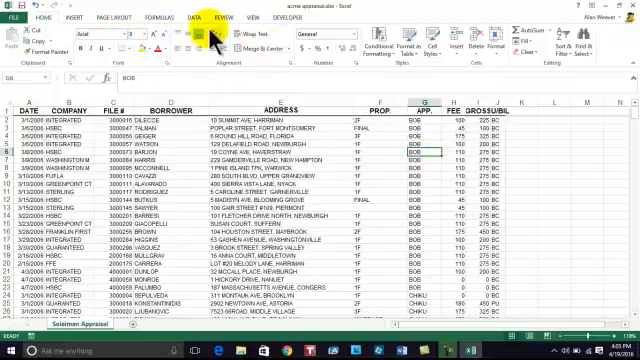
Step: Bring up the Data tab's outline tools for adding subtotals
{"action": "left_click", "coordinate": [186, 17]}
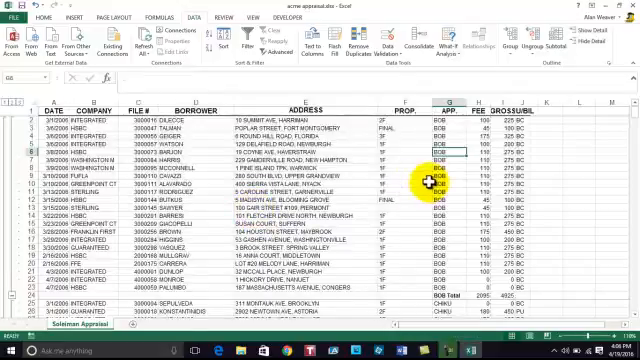
{"action": "scroll", "scroll_direction": "down", "scroll_amount": 3}
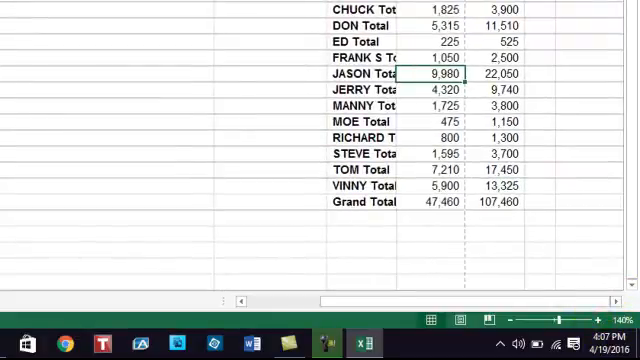
{"action": "scroll", "scroll_direction": "up", "scroll_amount": 3}
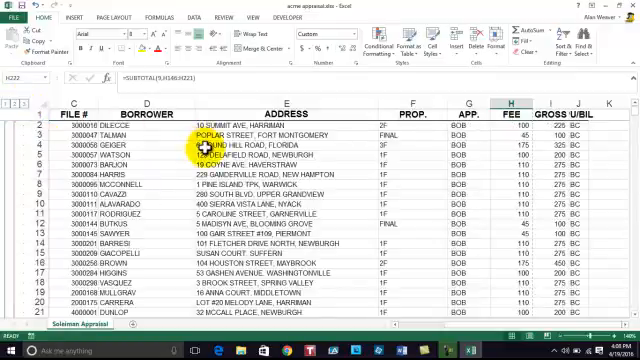
Step: Preview the 34-page printout and page forward through it
{"action": "left_click", "coordinate": [12, 18]}
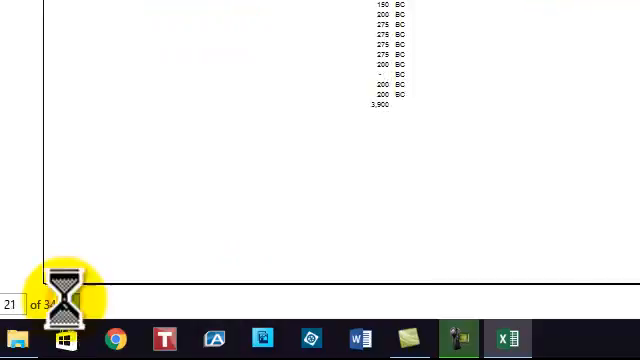
{"action": "left_click", "coordinate": [70, 305]}
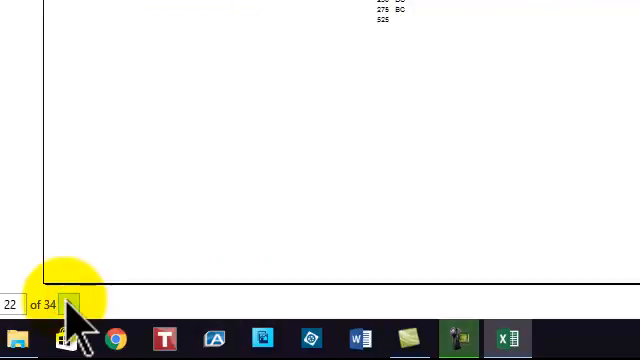
{"action": "left_click", "coordinate": [70, 305]}
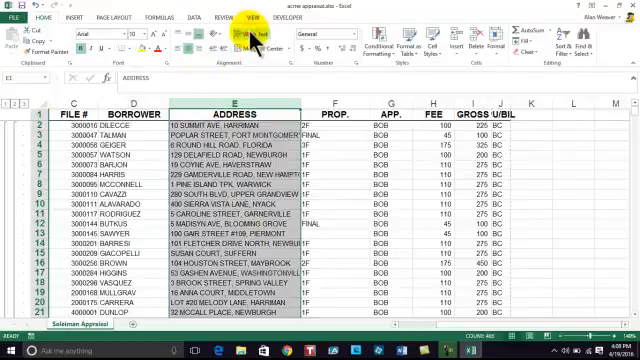
Step: Wrap the address column text onto multiple lines and scroll down to check it
{"action": "left_click", "coordinate": [237, 38]}
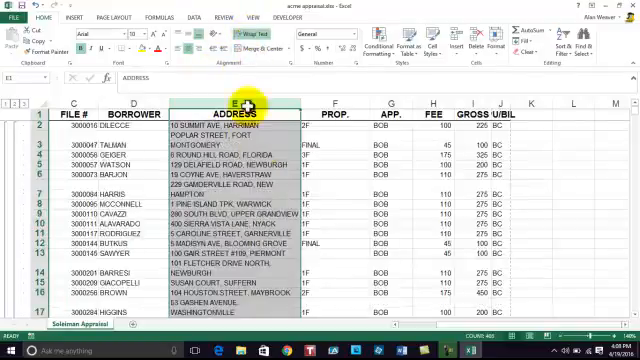
{"action": "scroll", "scroll_direction": "down", "scroll_amount": 3}
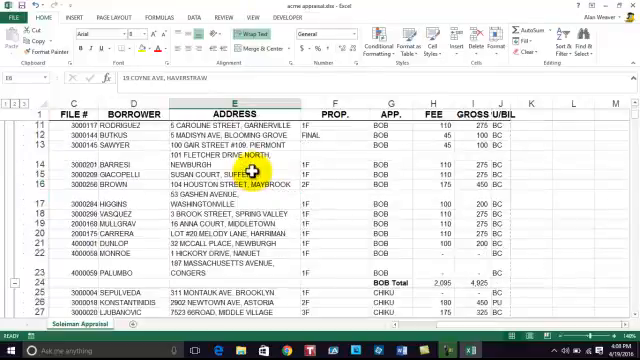
{"action": "scroll", "scroll_direction": "down", "scroll_amount": 3}
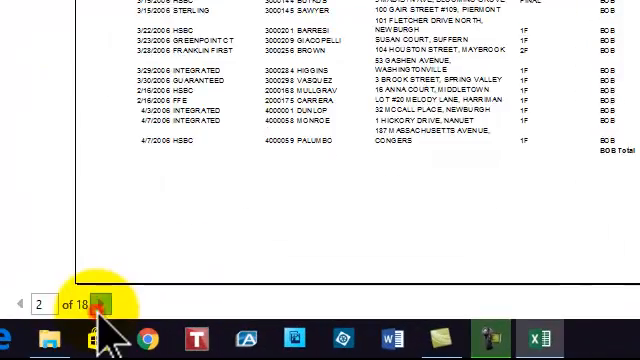
{"action": "left_click", "coordinate": [100, 304]}
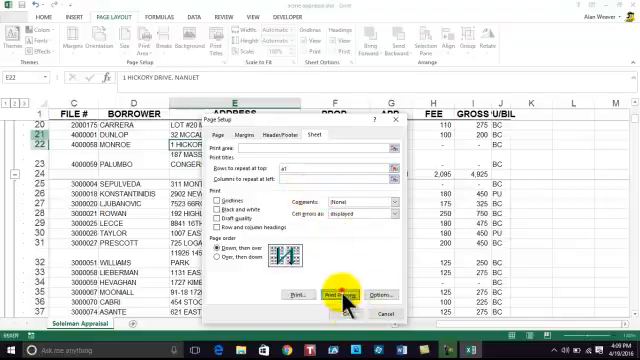
Step: Preview the 36-page printout and page ahead to check the repeated heading row
{"action": "left_click", "coordinate": [336, 292]}
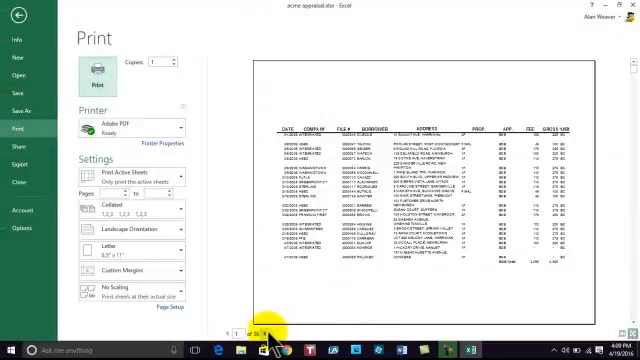
{"action": "left_click", "coordinate": [262, 330]}
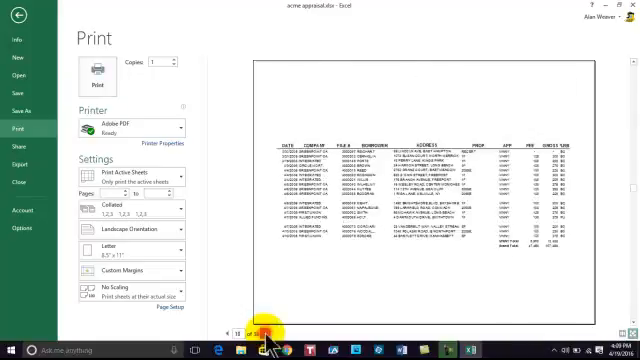
{"action": "left_click", "coordinate": [269, 332]}
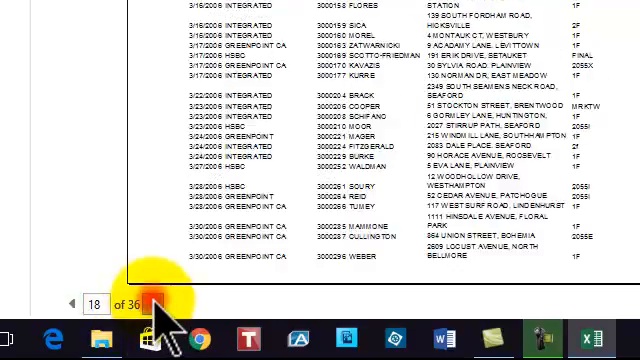
{"action": "left_click", "coordinate": [137, 306]}
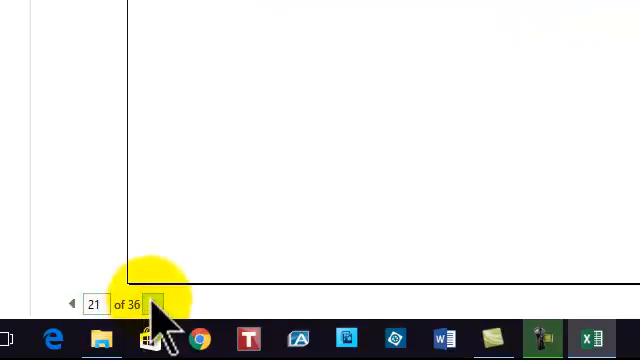